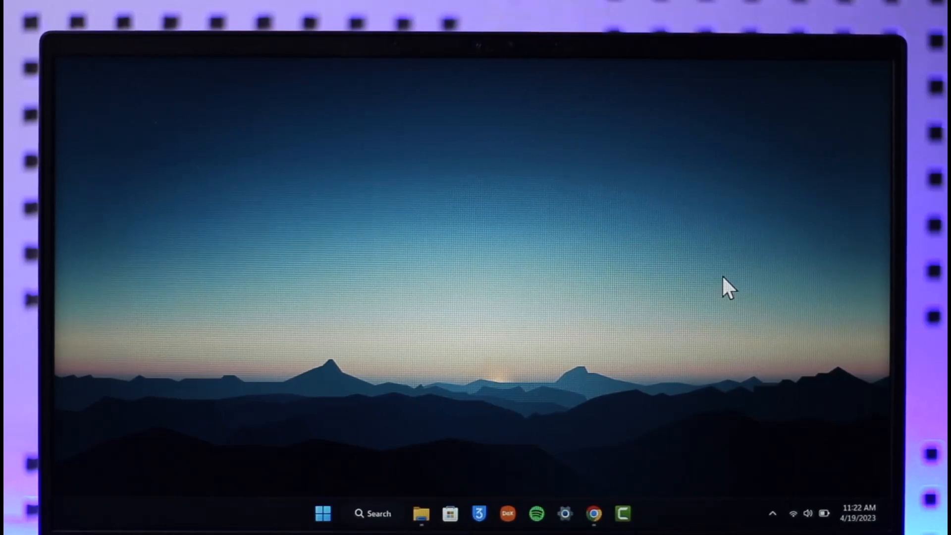
mouse_move(604, 482)
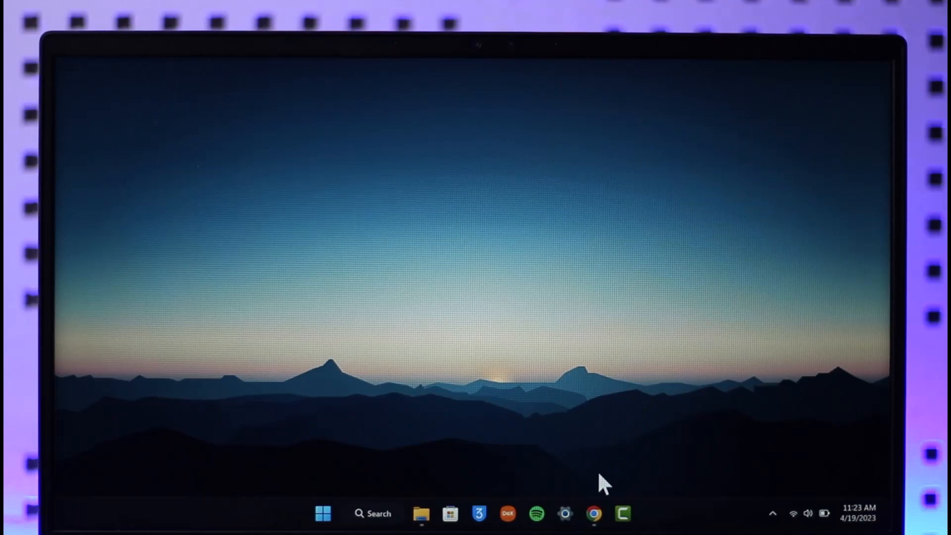
Launch Chrome from the taskbar so AOL Mail's Today on AOL page appears
left_click(593, 514)
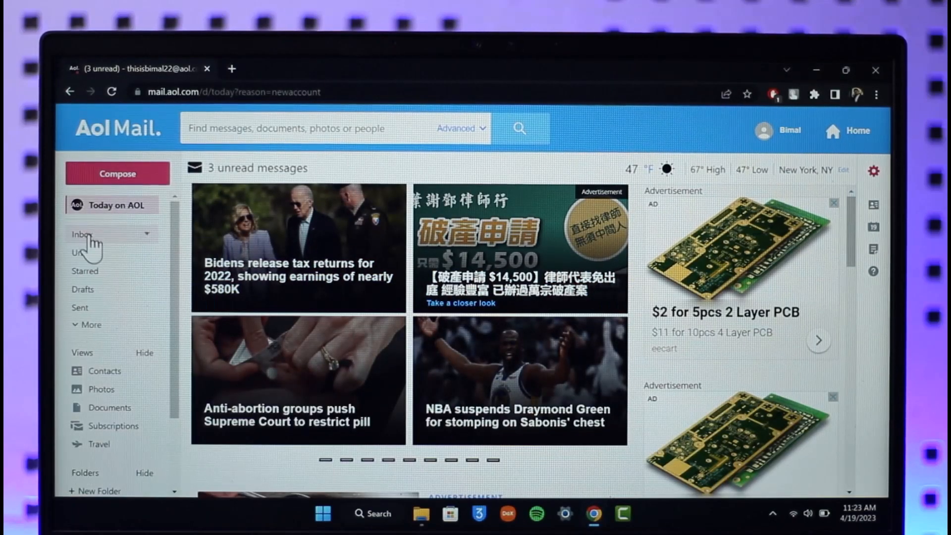
Show the Inbox message list from the left sidebar
left_click(83, 234)
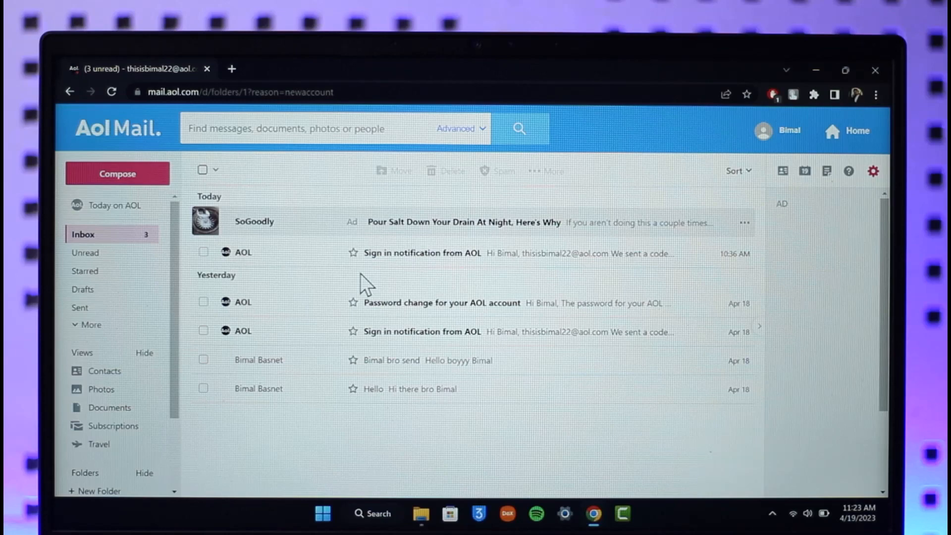
mouse_move(379, 394)
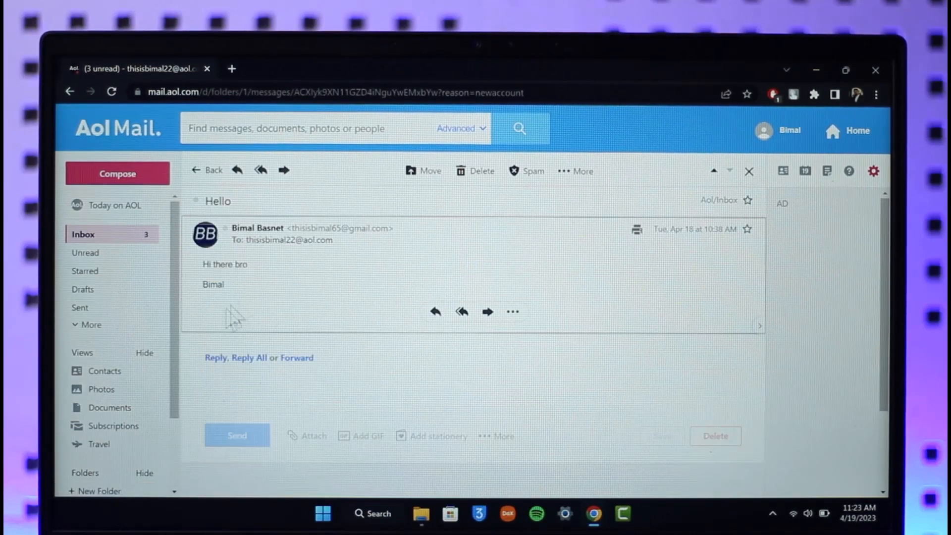
mouse_move(880, 100)
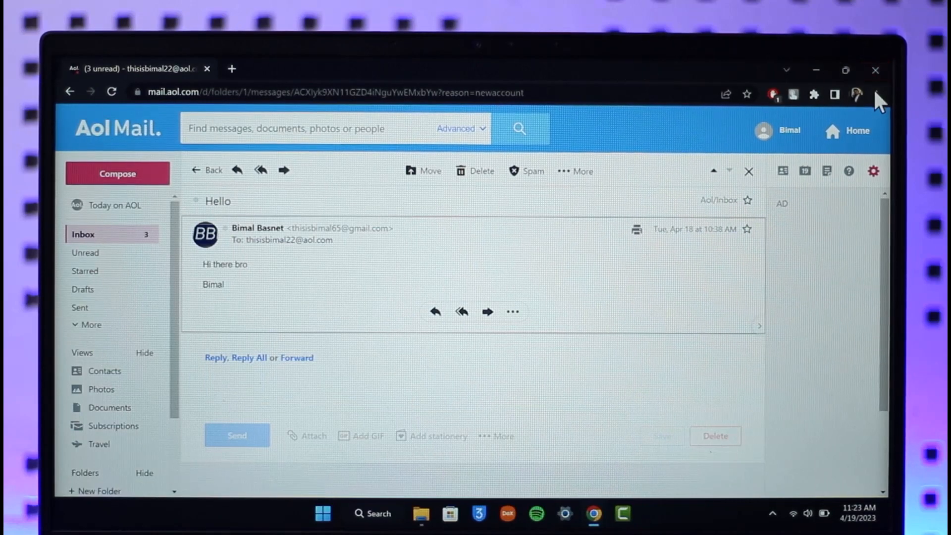
Zoom the Hello message page to 150% via Chrome's main menu
left_click(877, 95)
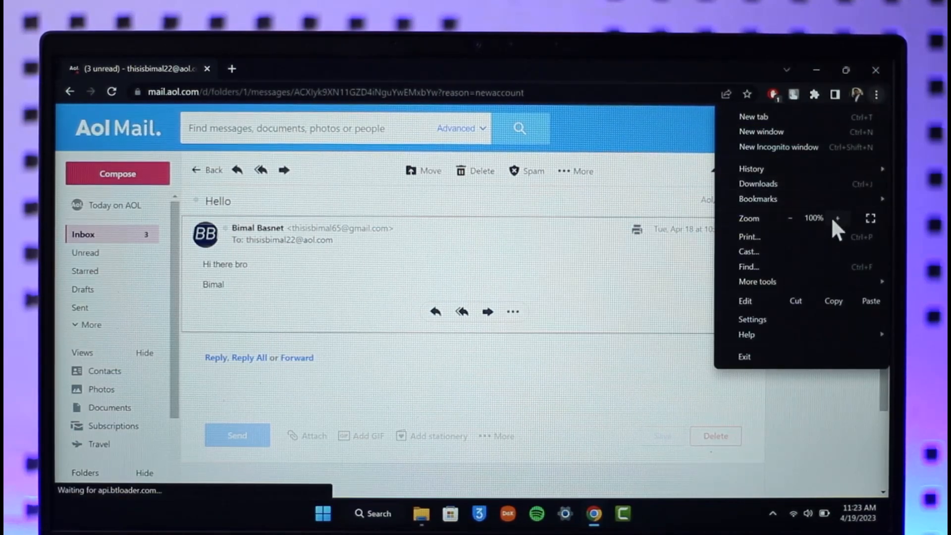
left_click(839, 218)
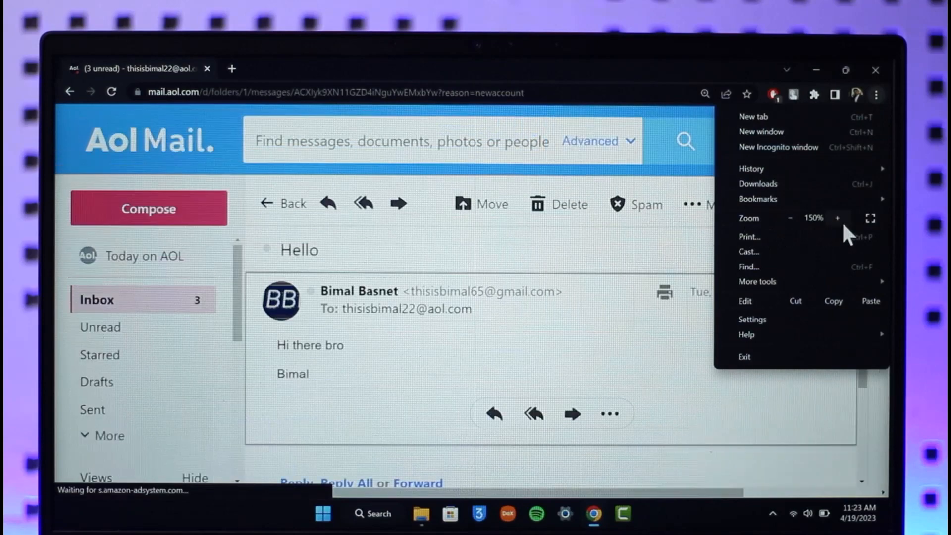
left_click(838, 218)
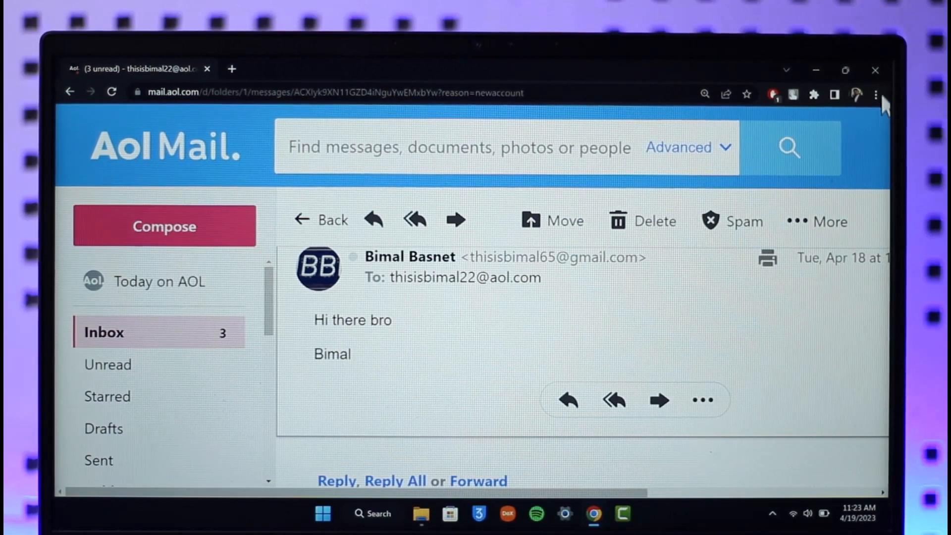
mouse_move(703, 94)
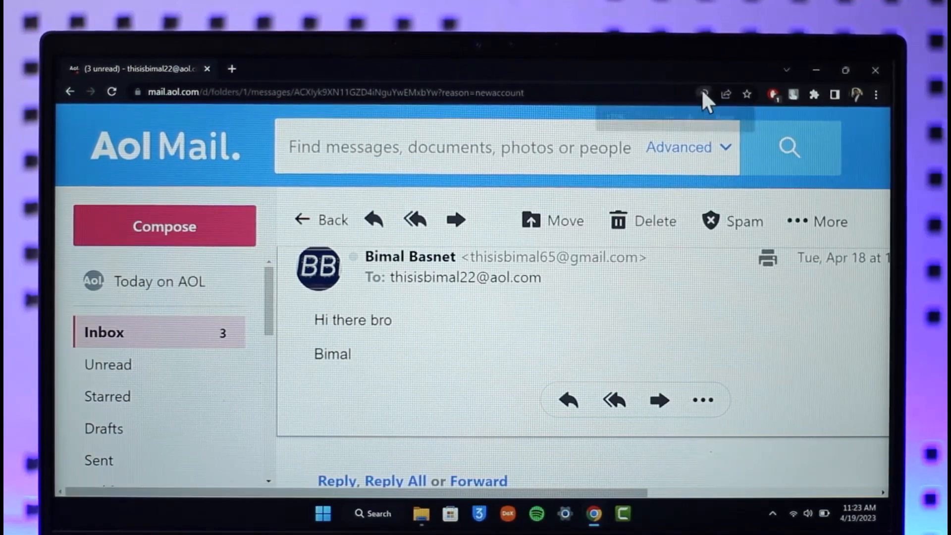
Reset the page zoom to the default 100% from the address-bar zoom control
left_click(703, 94)
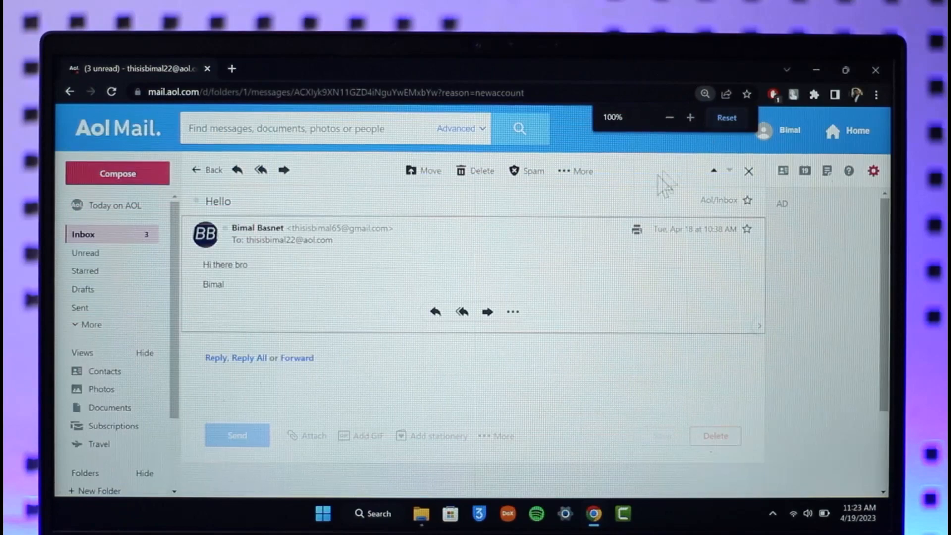